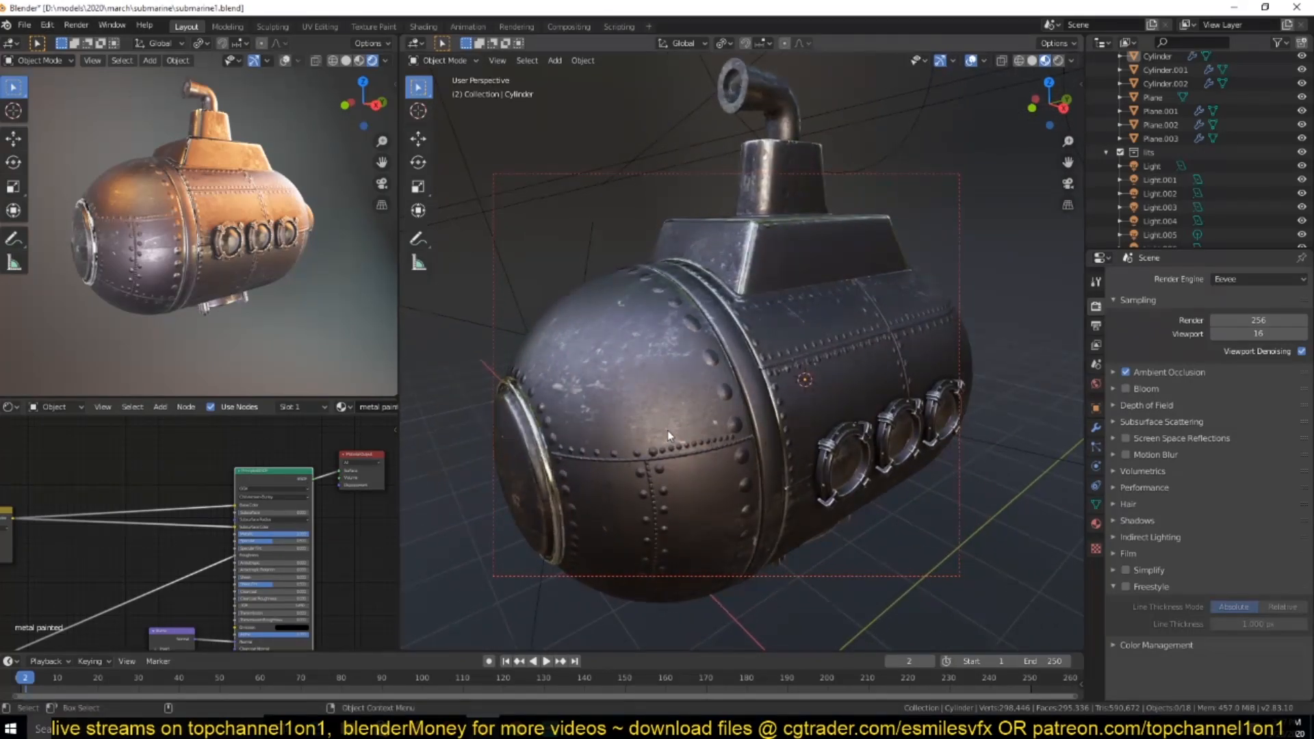
mouse_move(725, 430)
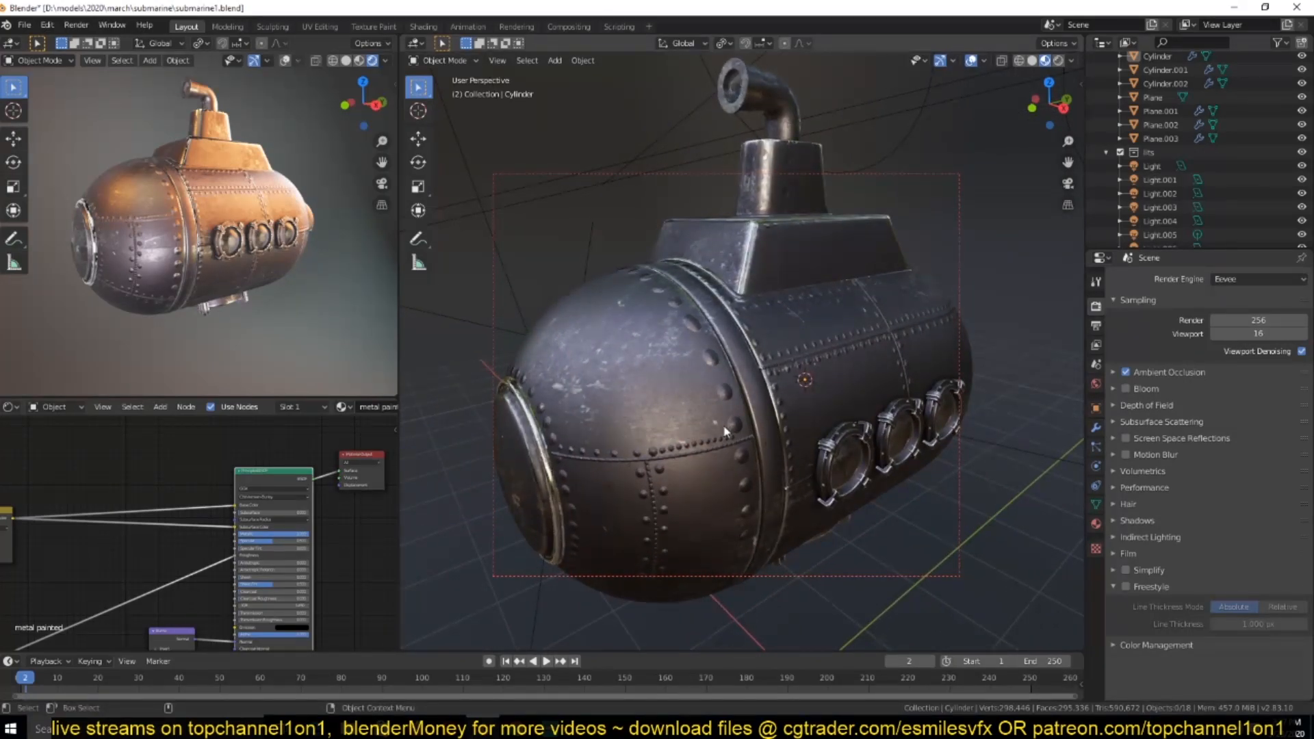